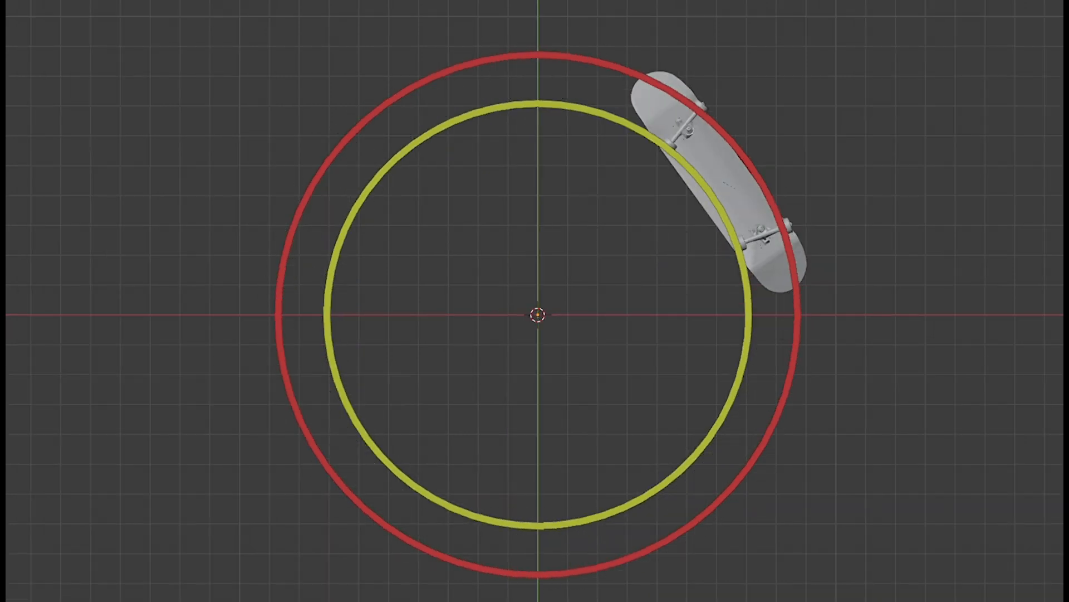
{"action": "scroll", "scroll_direction": "down", "scroll_amount": 3}
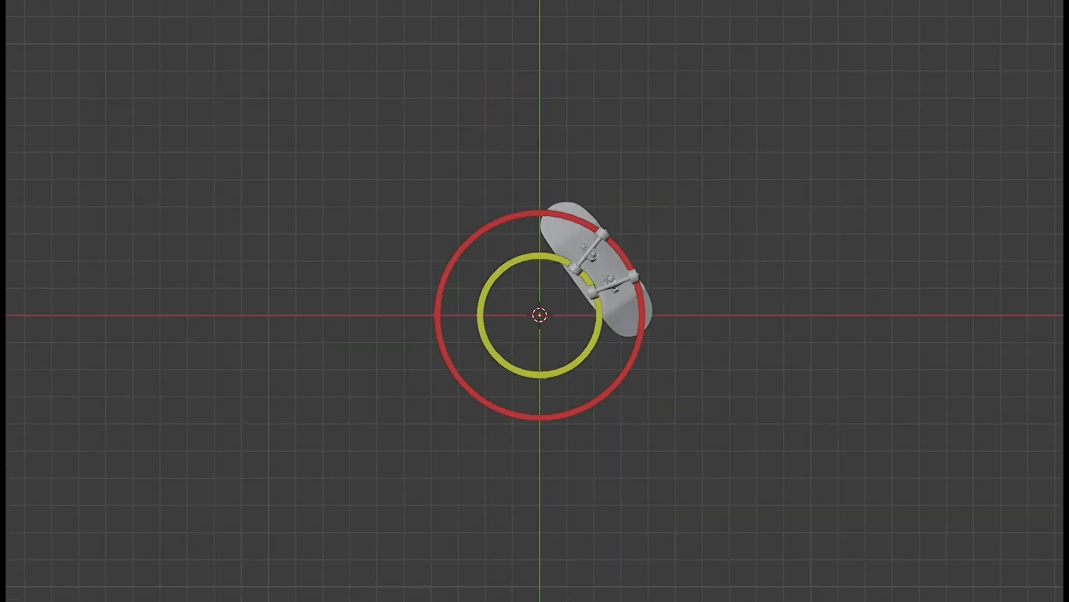